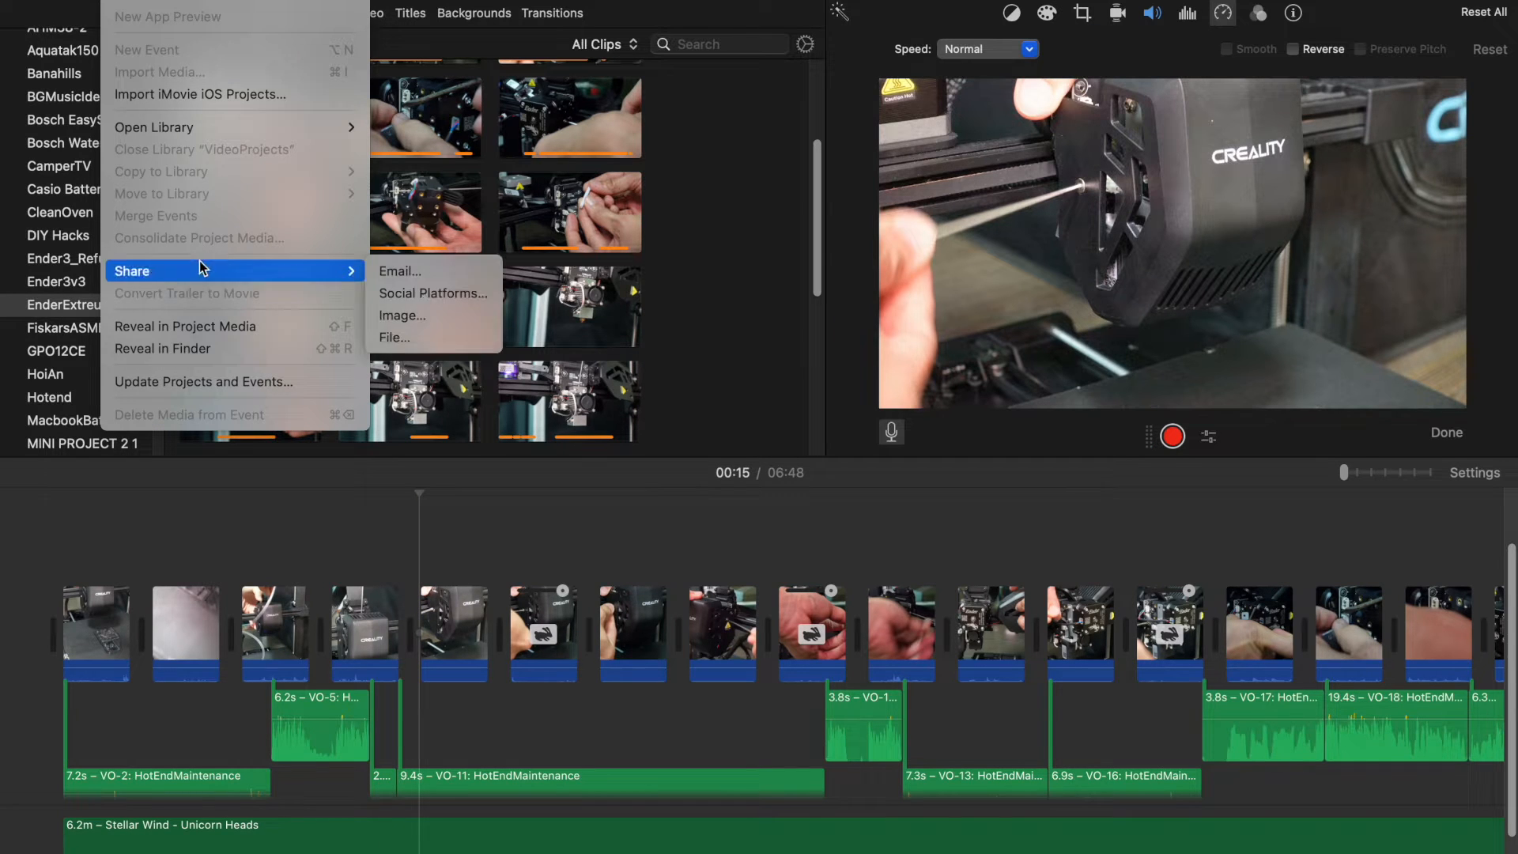
- Attempt a file export, dismiss the camera-media error, and open actions on the camera-referenced clip
left_click(394, 338)
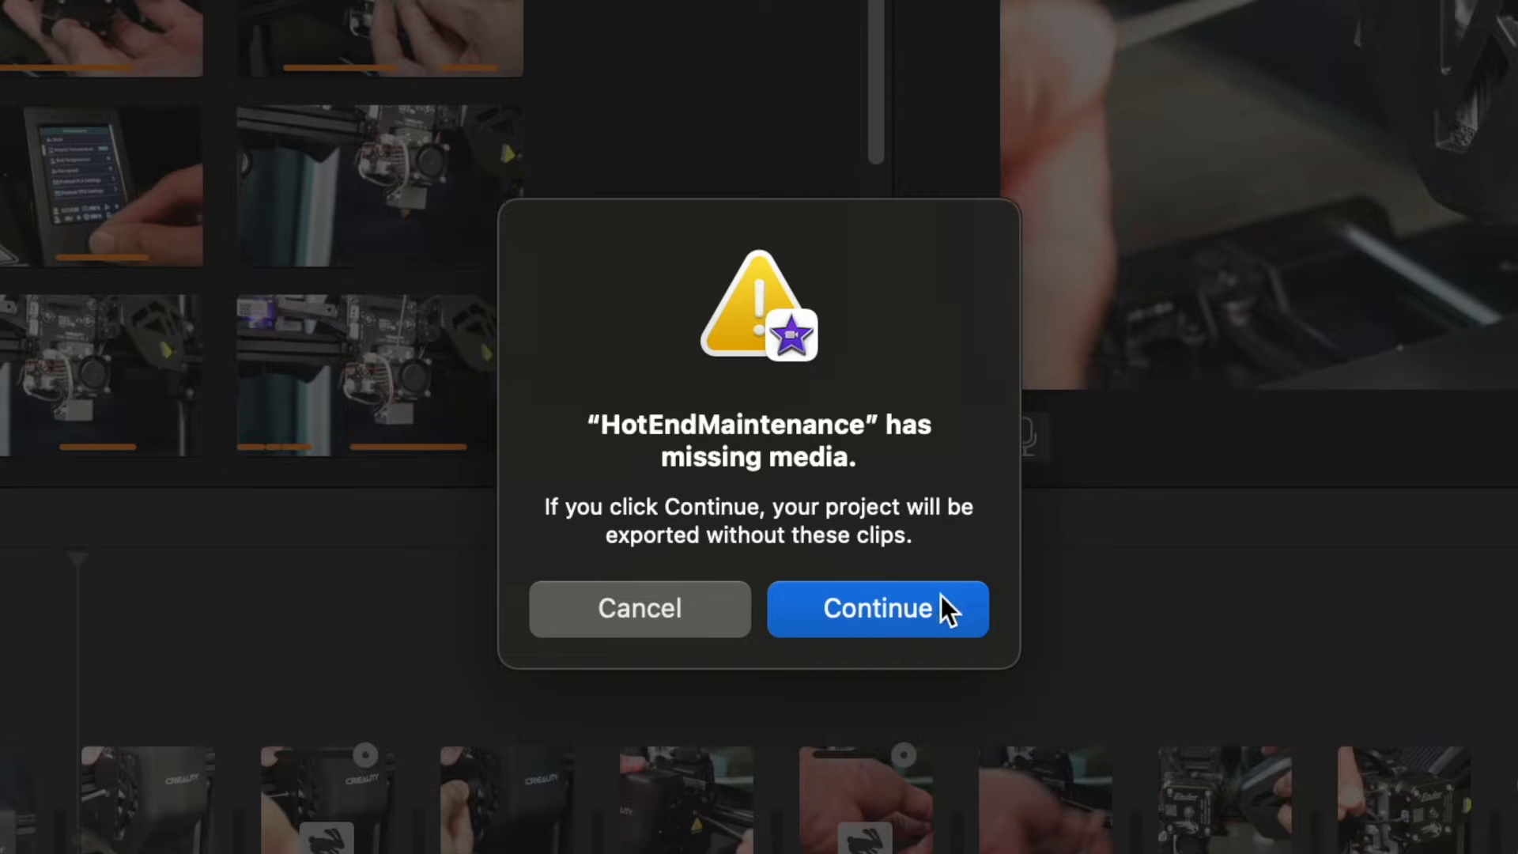
mouse_move(1010, 612)
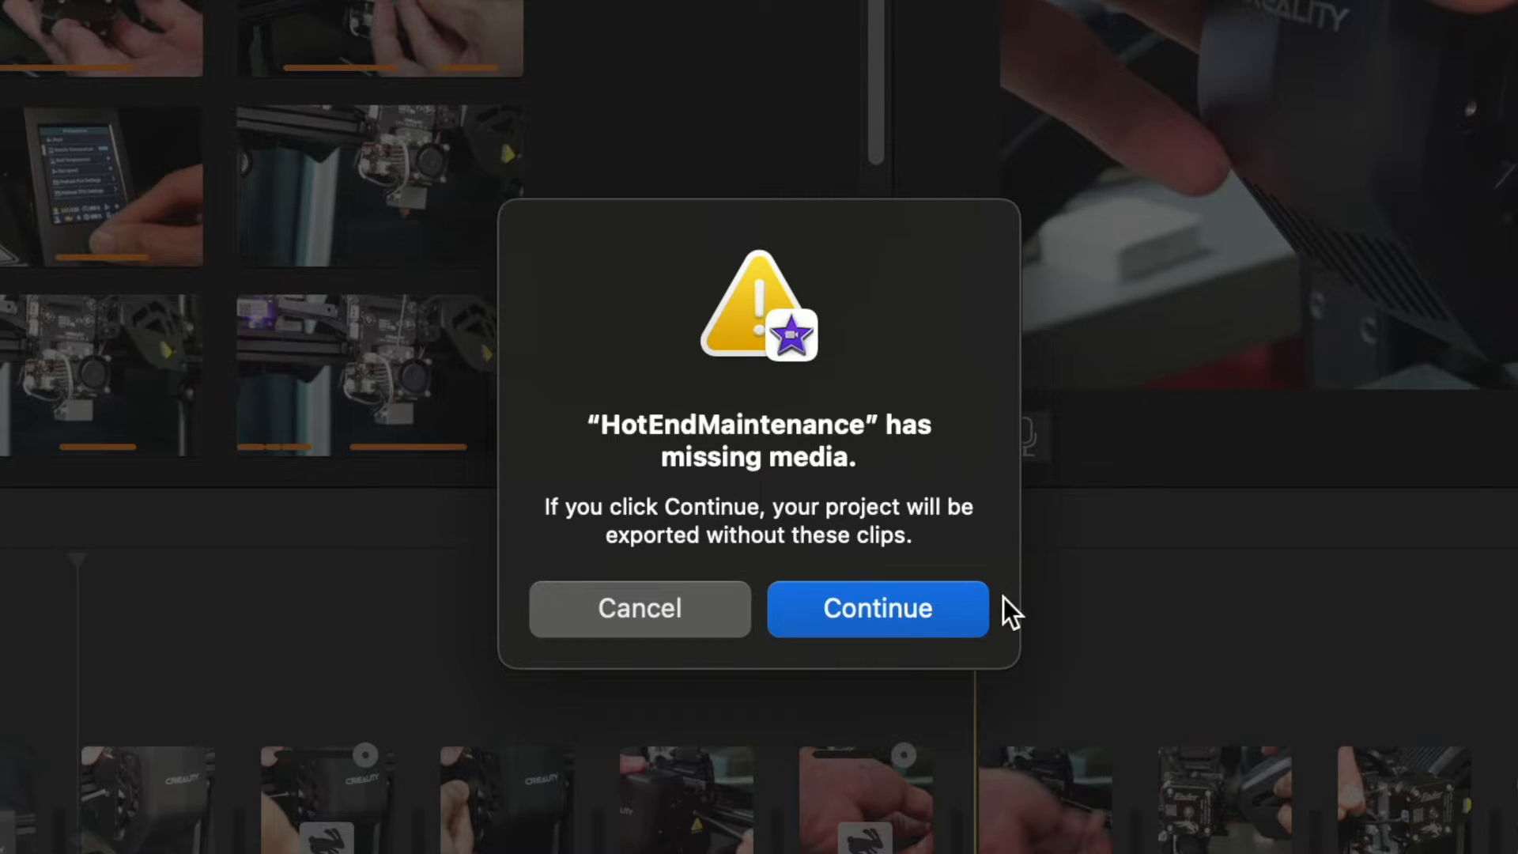
left_click(876, 608)
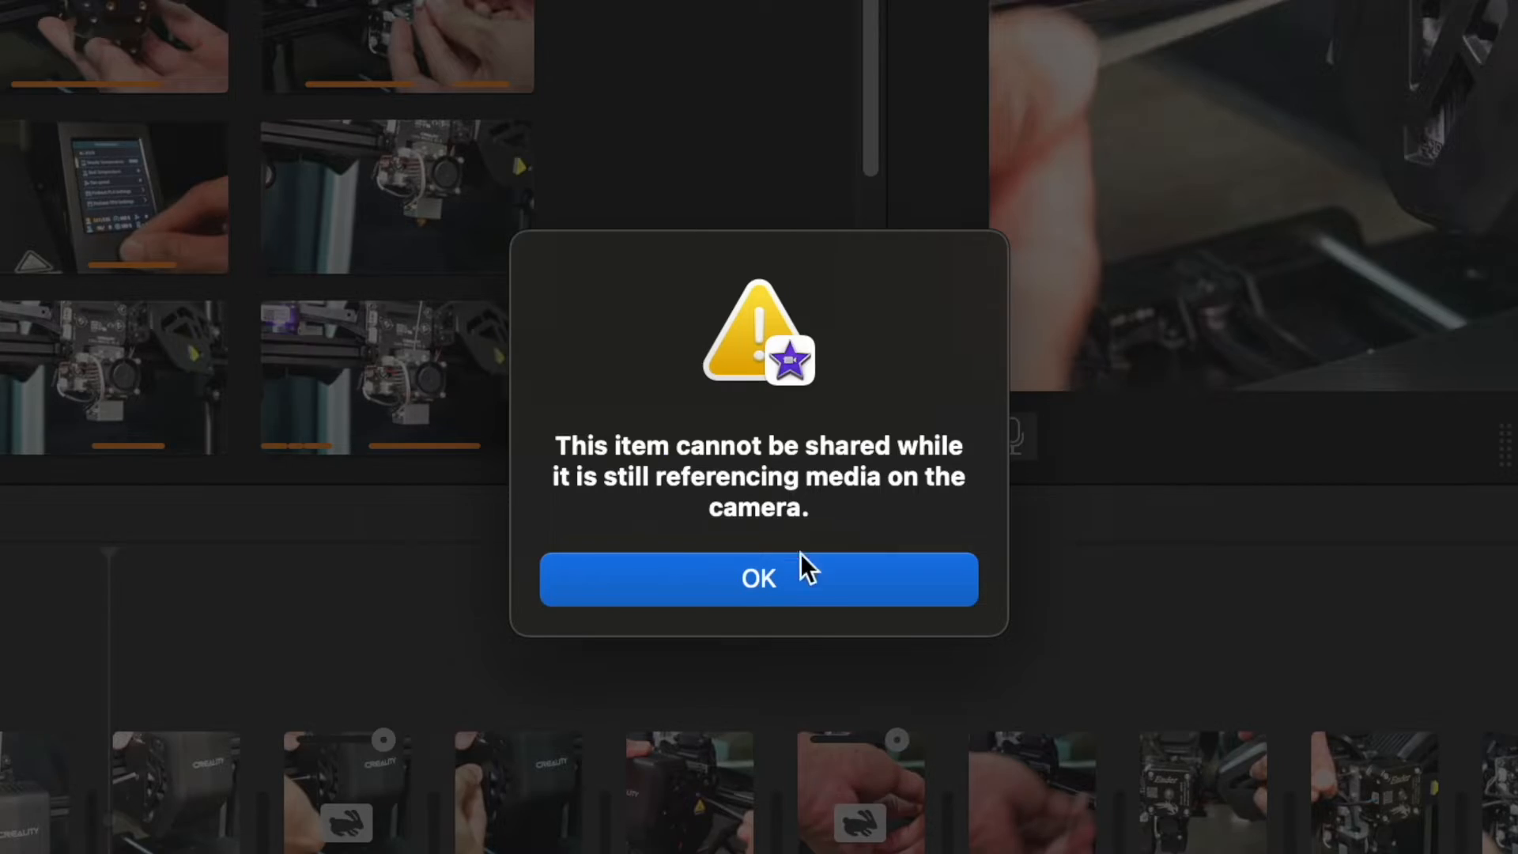
left_click(758, 578)
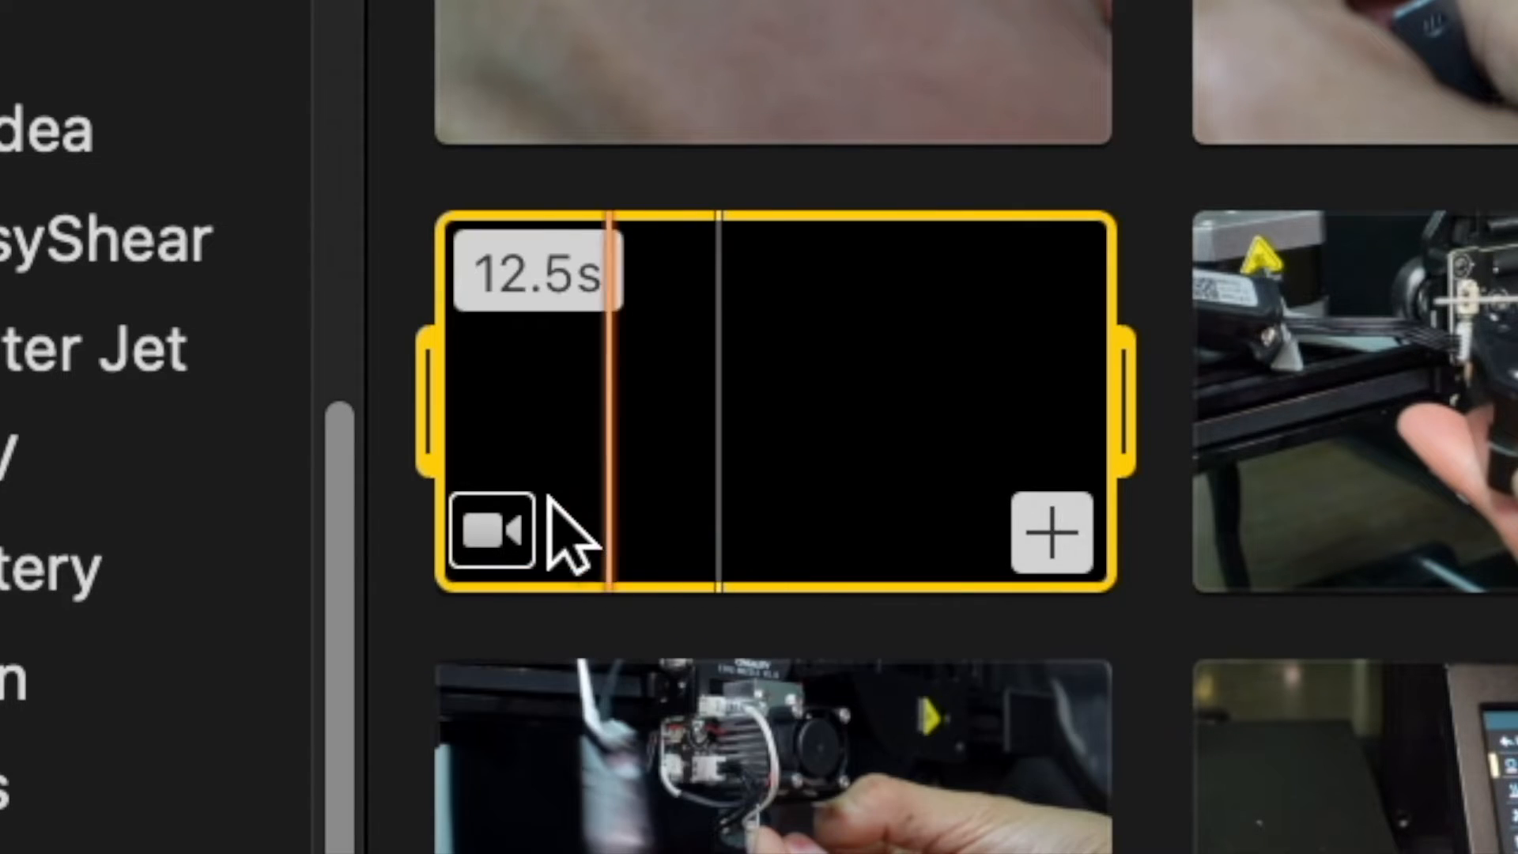
right_click(813, 484)
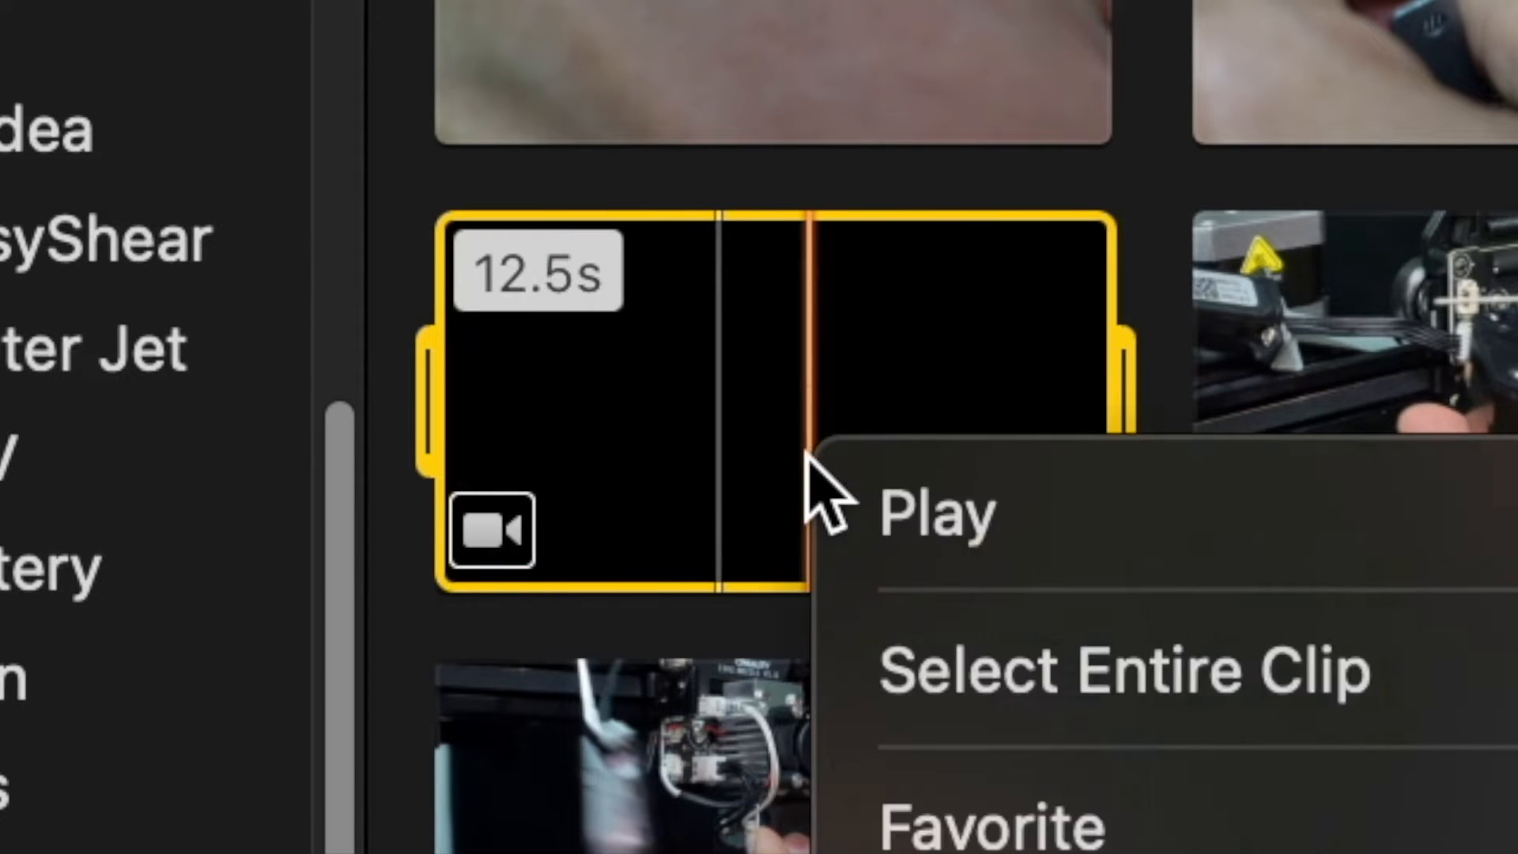
left_click(934, 513)
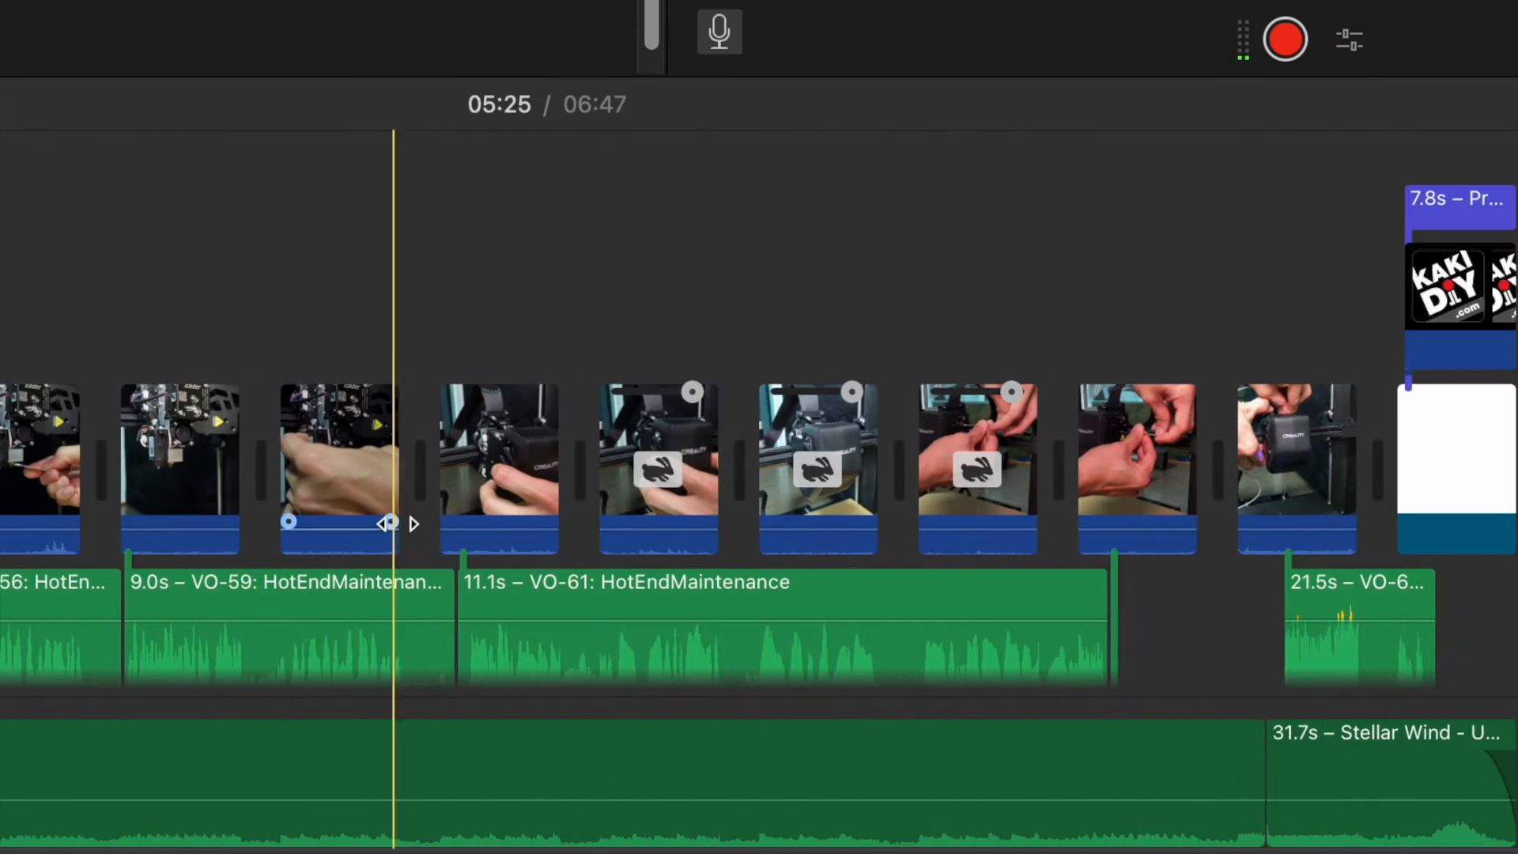
- Select every clip in the HotEndMaintenance timeline and cut them, leaving it at 00:00
left_click(1072, 456)
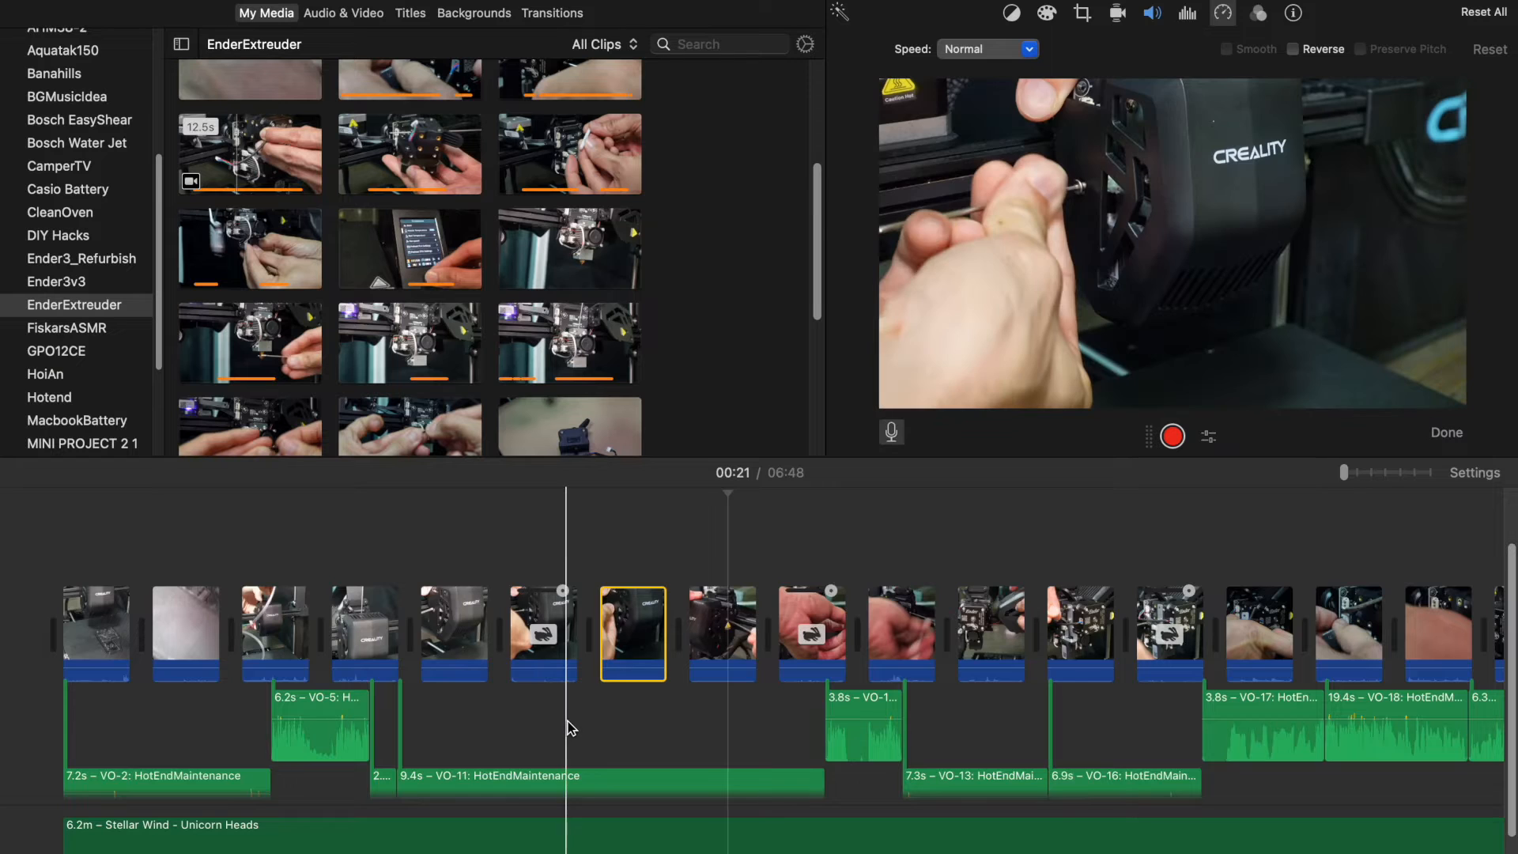
right_click(632, 634)
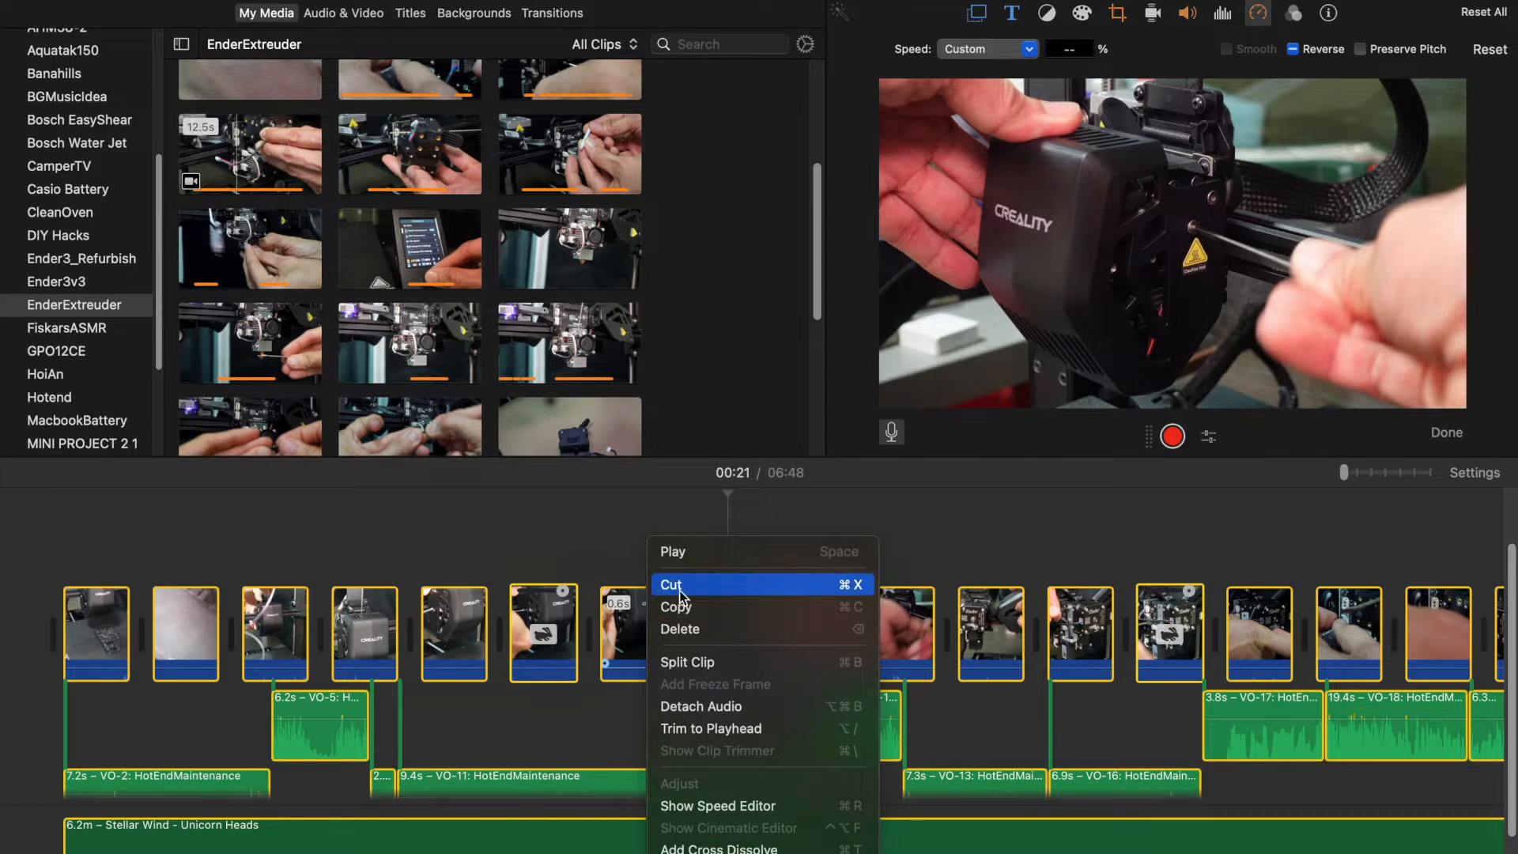
left_click(671, 583)
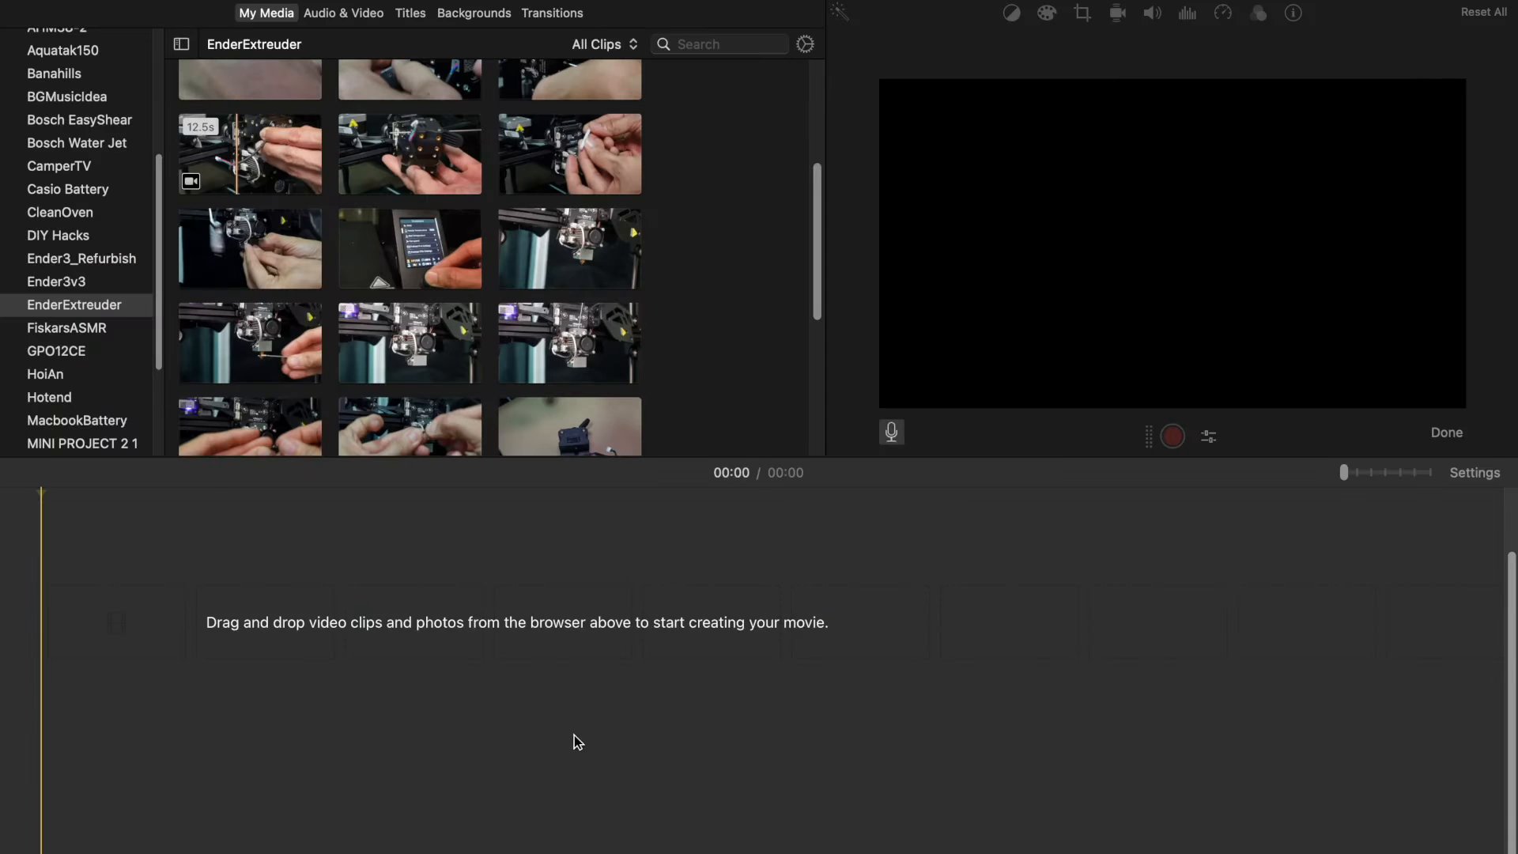
- Use Delete Media from Event on the black 12.5s camera-referenced clip in EnderExtreuder
right_click(249, 154)
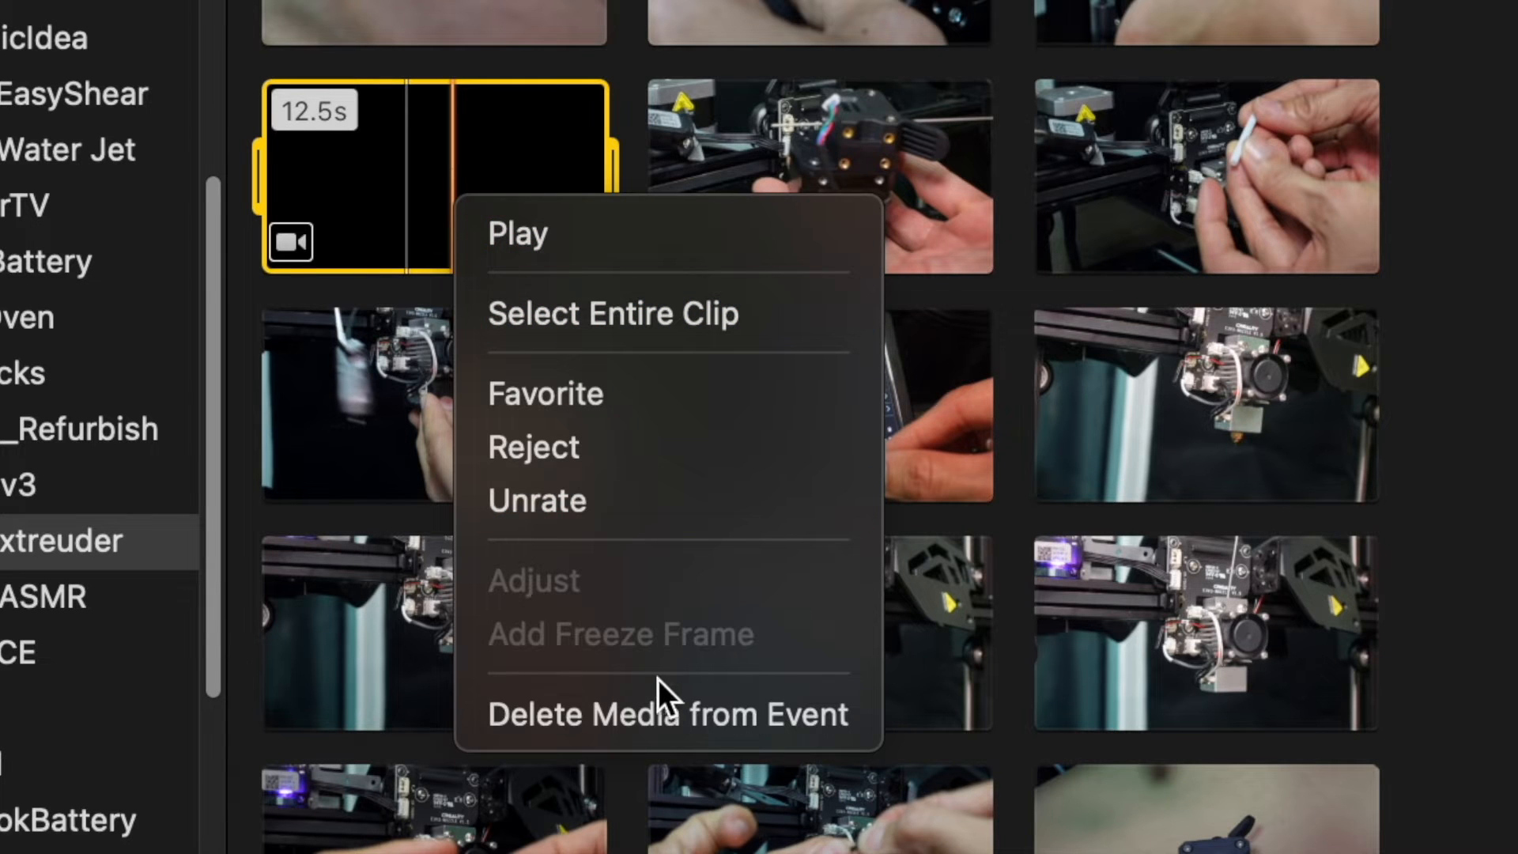
mouse_move(667, 714)
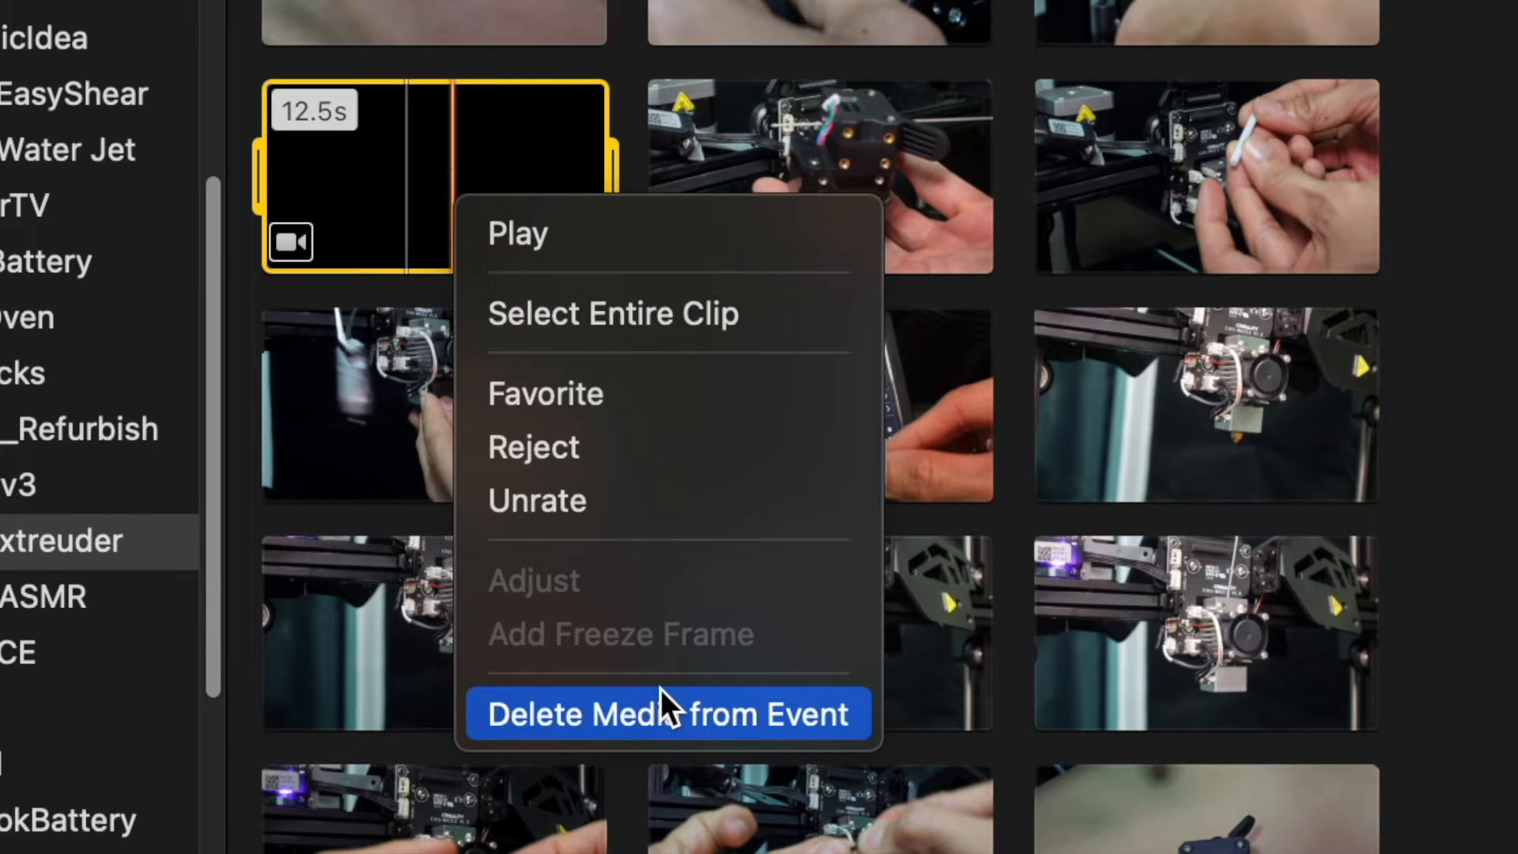
left_click(665, 714)
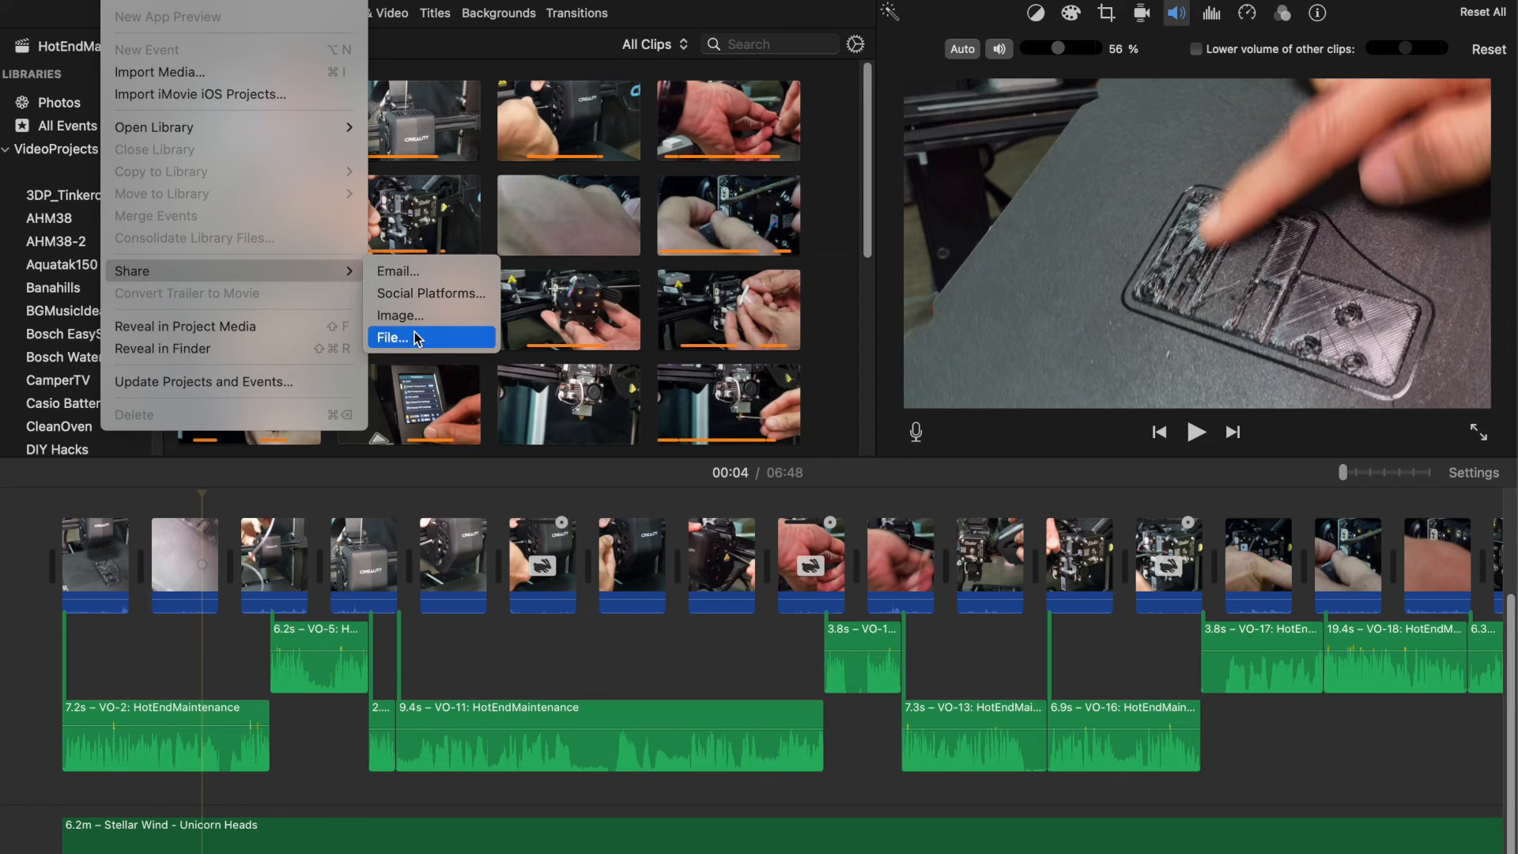
- Open the 1080p, High quality export-to-file sheet and start editing the movie title
left_click(392, 337)
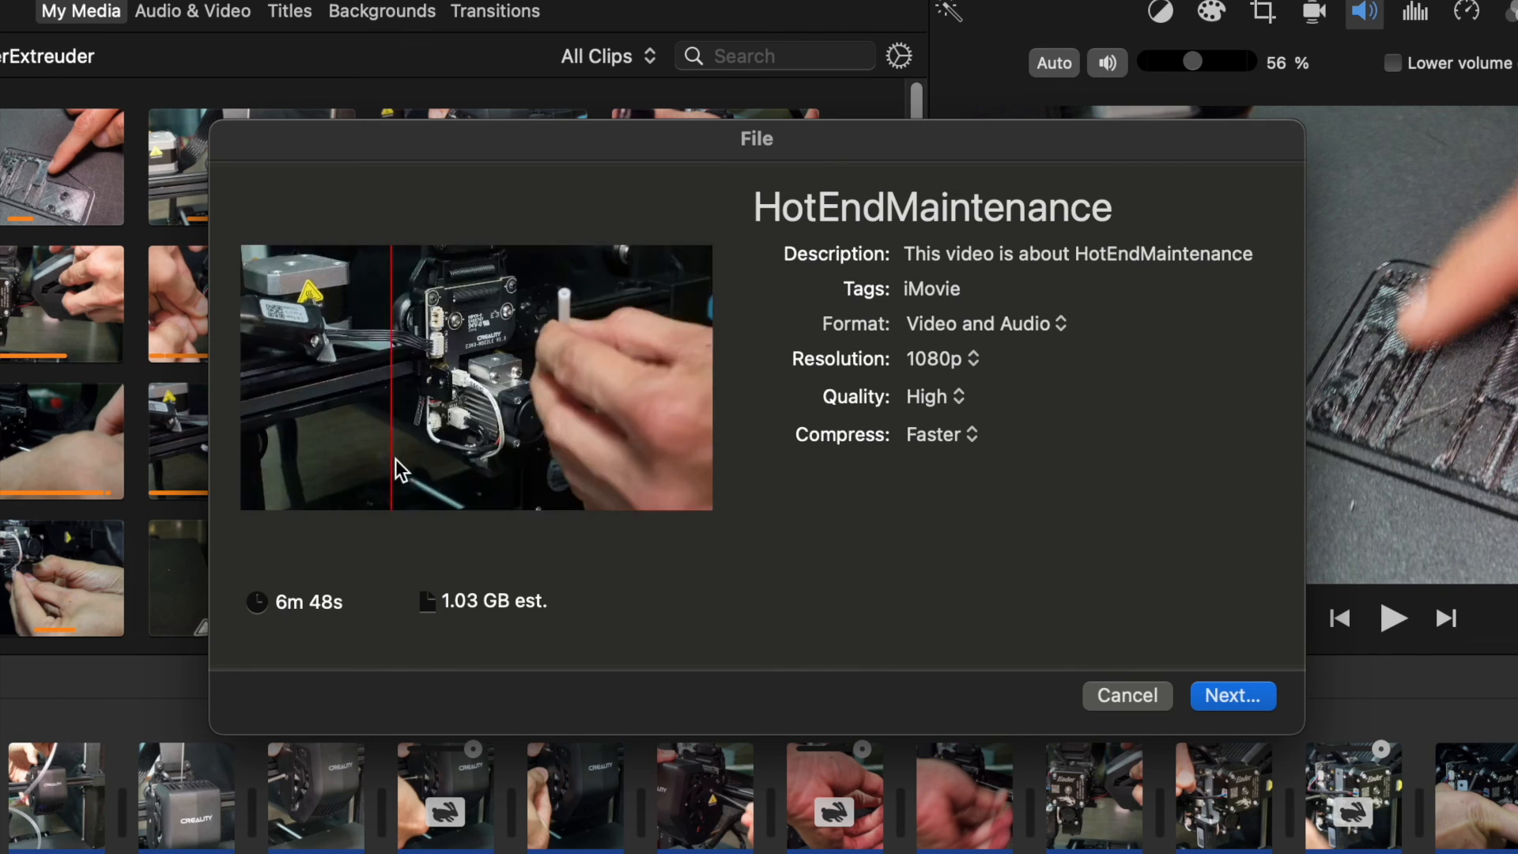
left_click(930, 206)
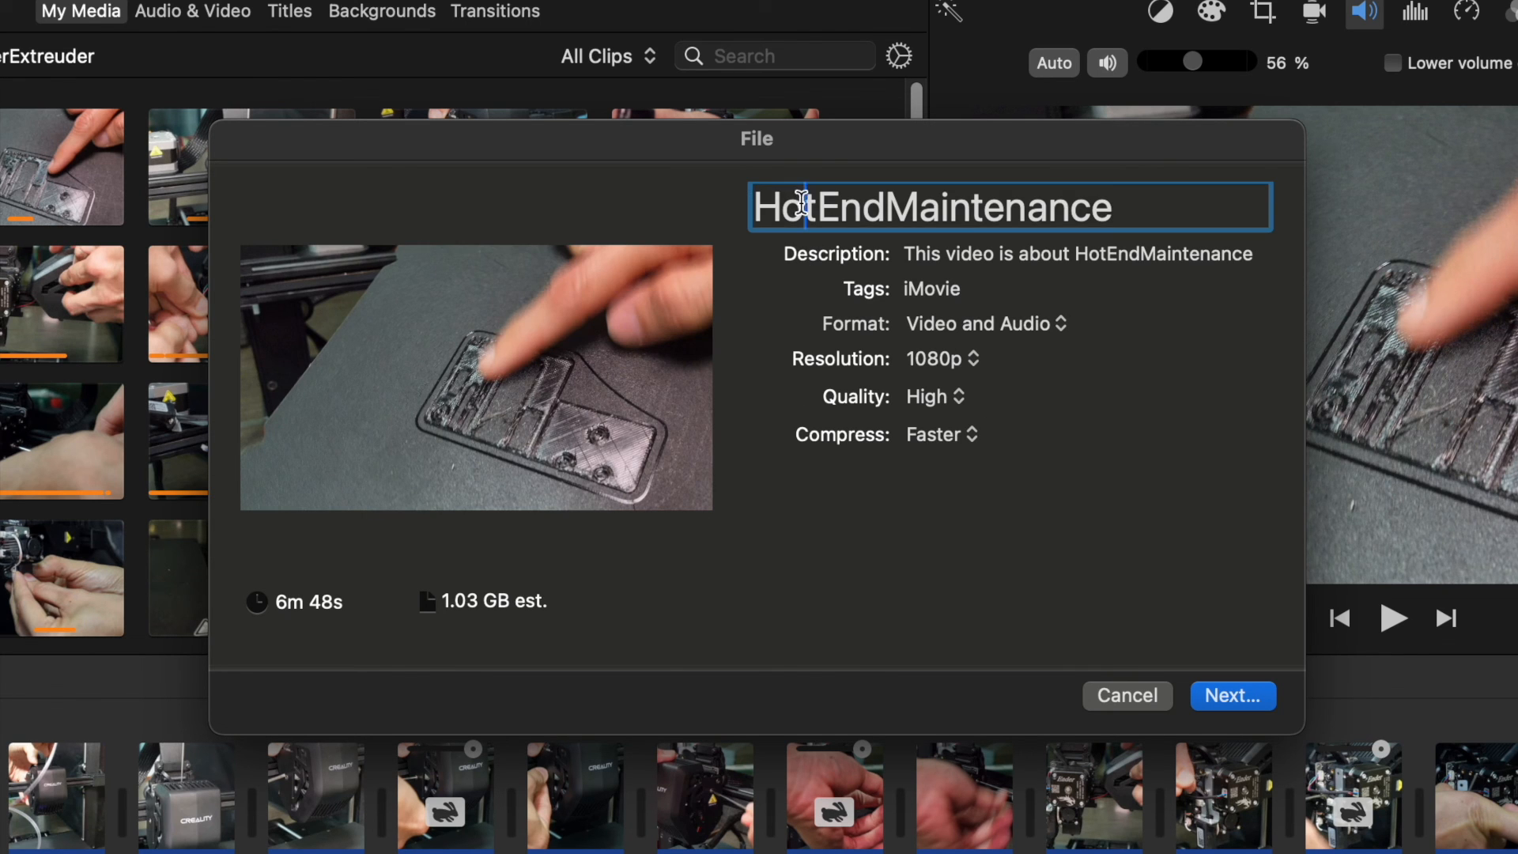